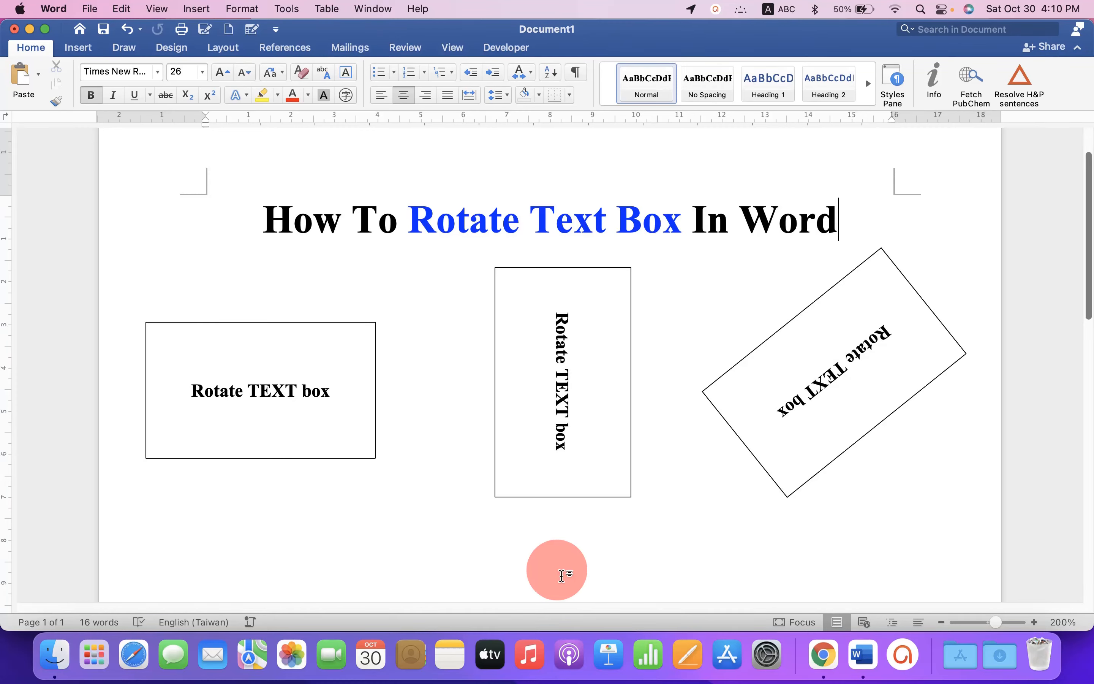
pyautogui.moveTo(467, 267)
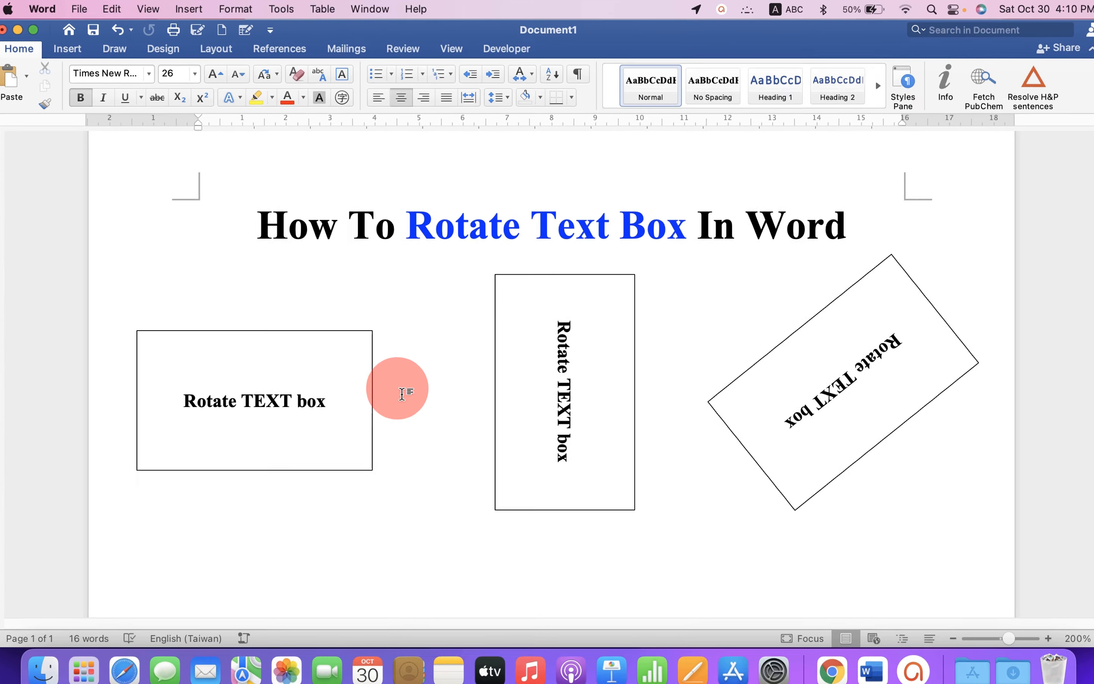
# Step: Delete the three sample text boxes, leaving only the title on the page
pyautogui.click(253, 401)
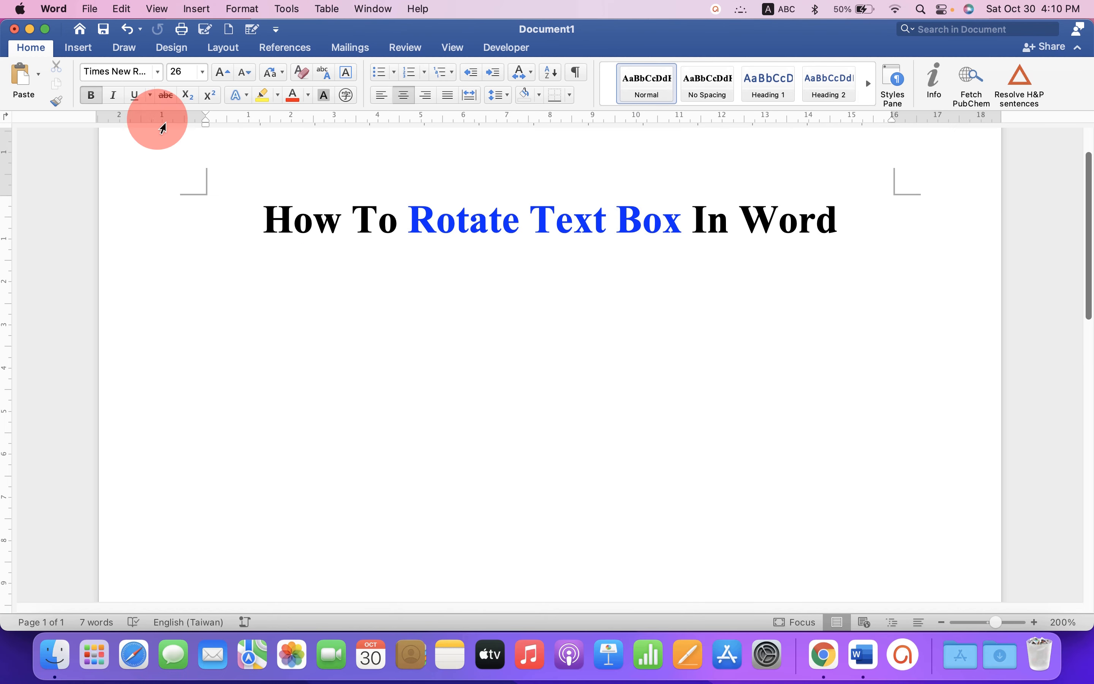
# Step: Draw a new text box below the title and enter the word 'Subscribe'
pyautogui.click(78, 47)
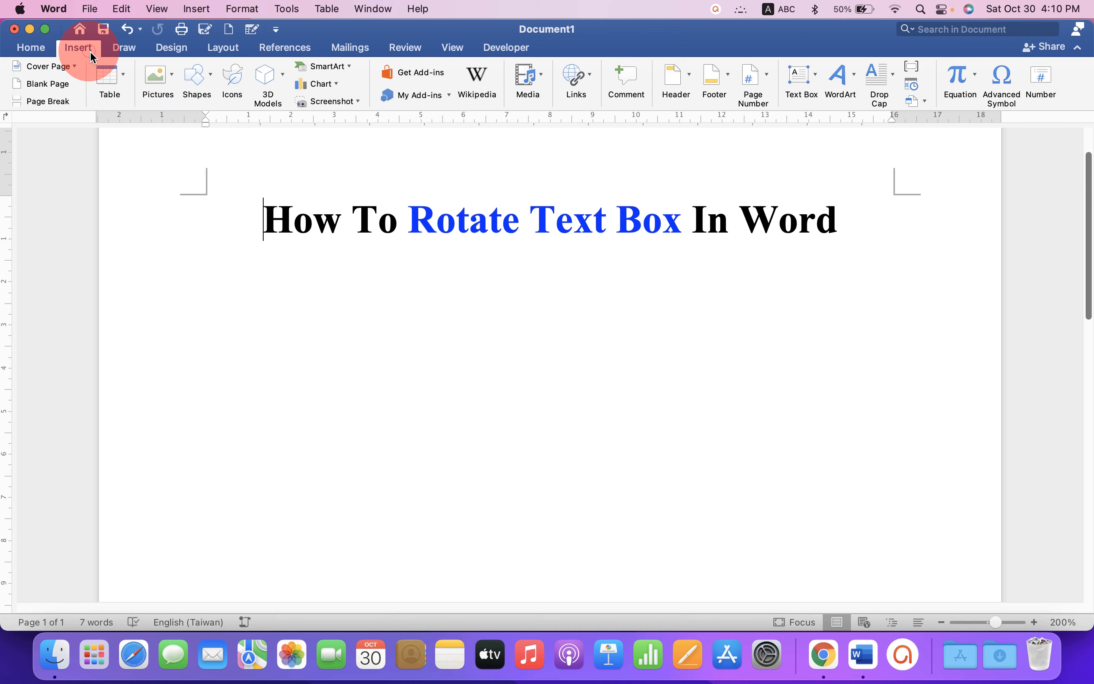
pyautogui.click(800, 90)
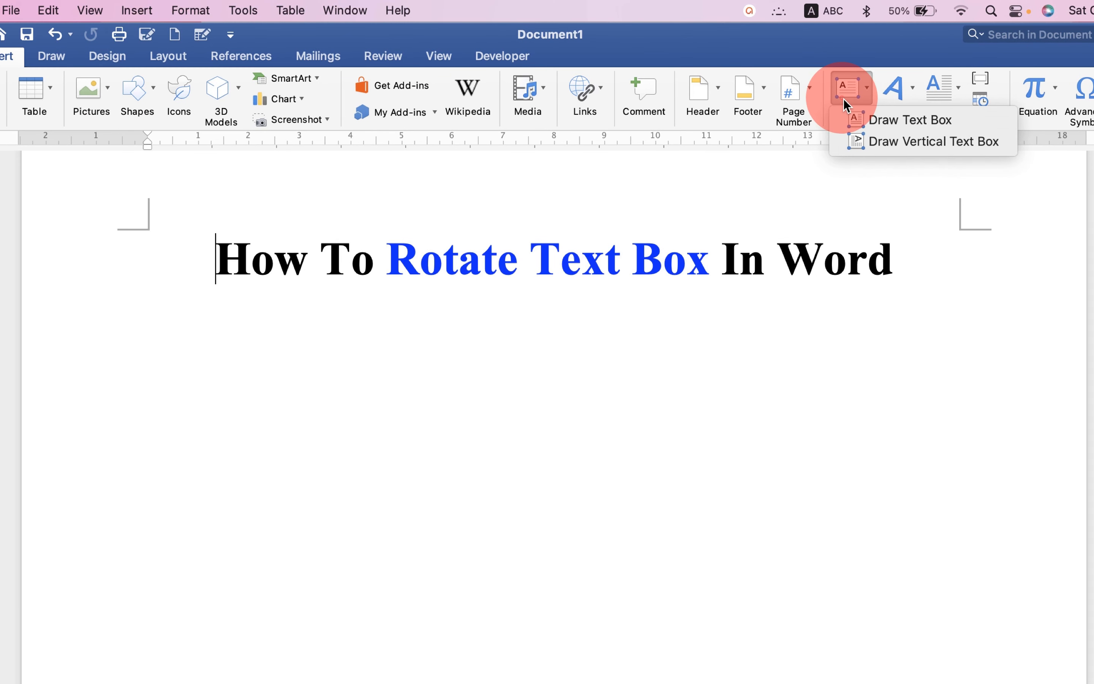
pyautogui.moveTo(294, 375); pyautogui.dragTo(741, 477)
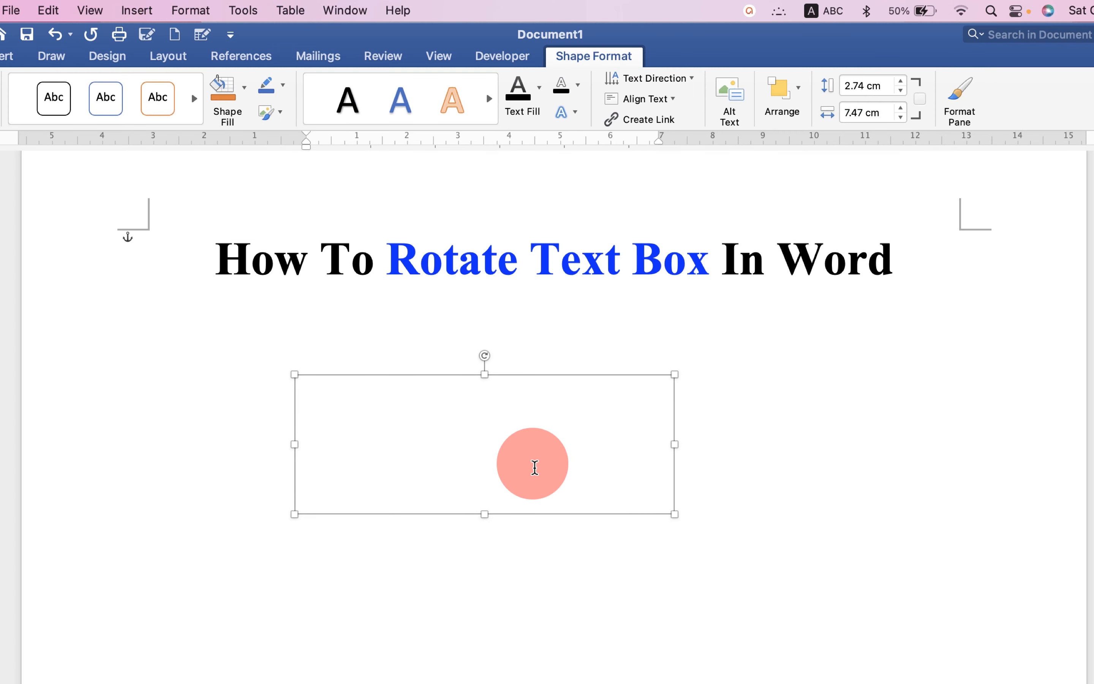
pyautogui.write('Subscribe')
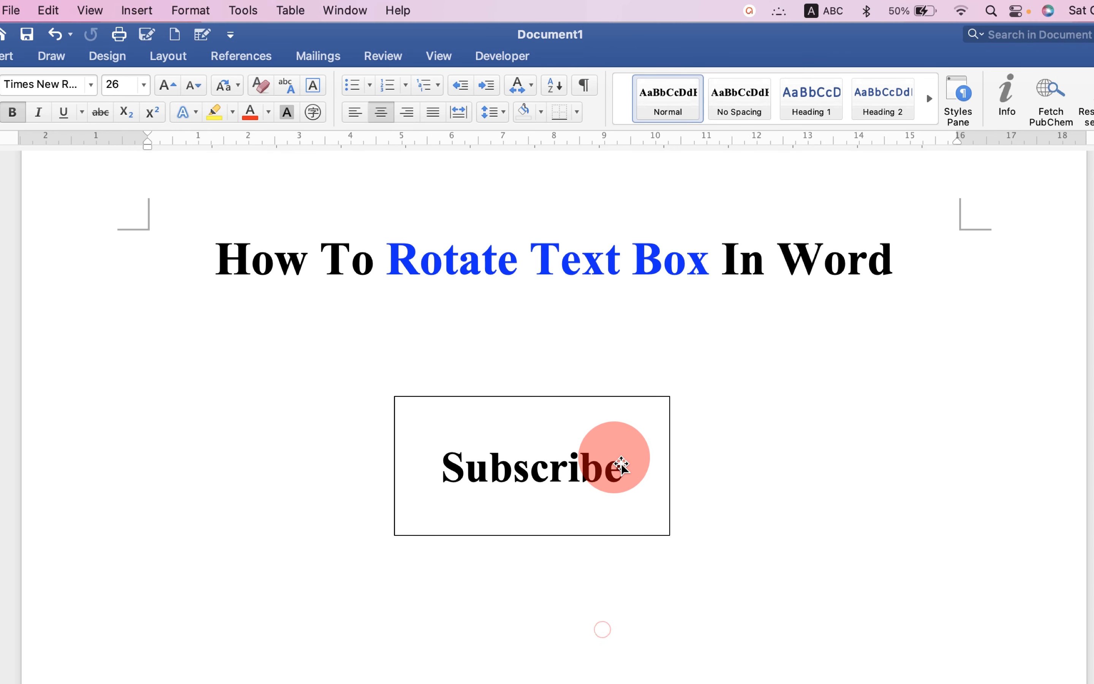
# Step: Shrink the Subscribe text box to about 5.41 cm wide, centred under the title
pyautogui.click(621, 466)
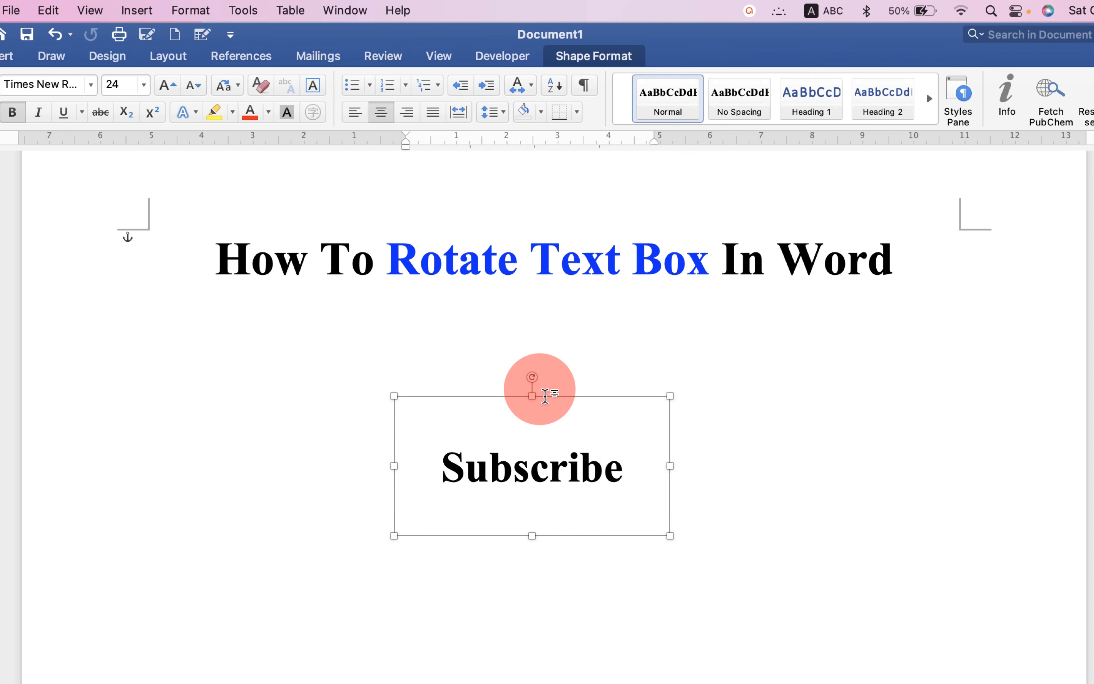
pyautogui.moveTo(534, 376); pyautogui.dragTo(586, 464)
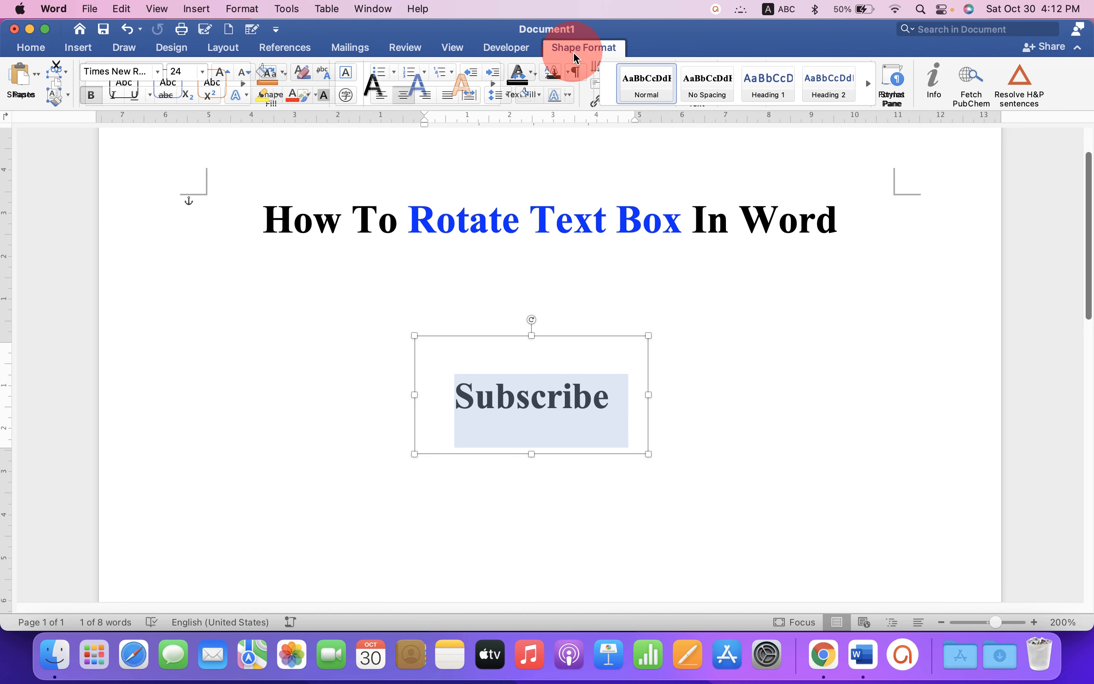
pyautogui.click(583, 47)
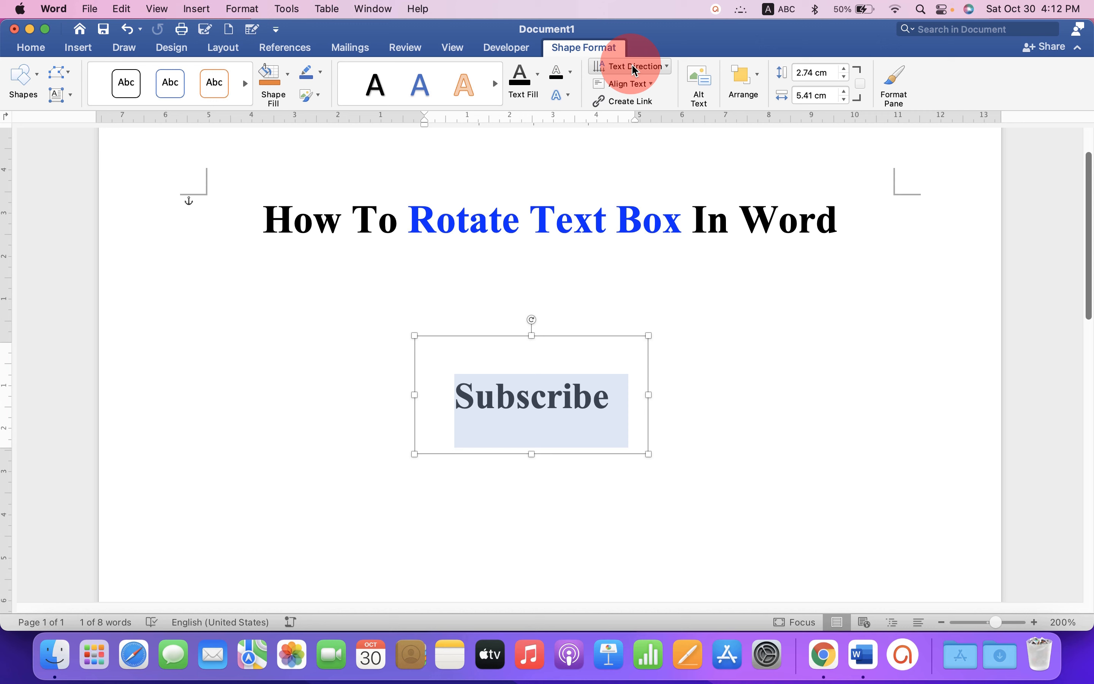
pyautogui.moveTo(668, 73)
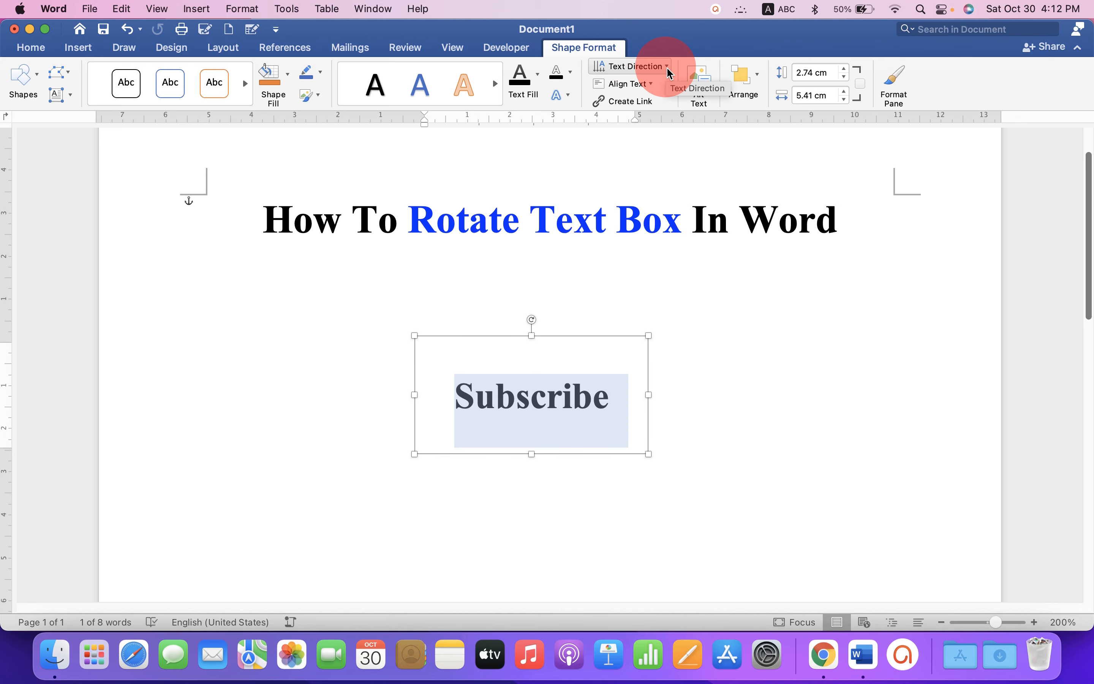
pyautogui.click(635, 65)
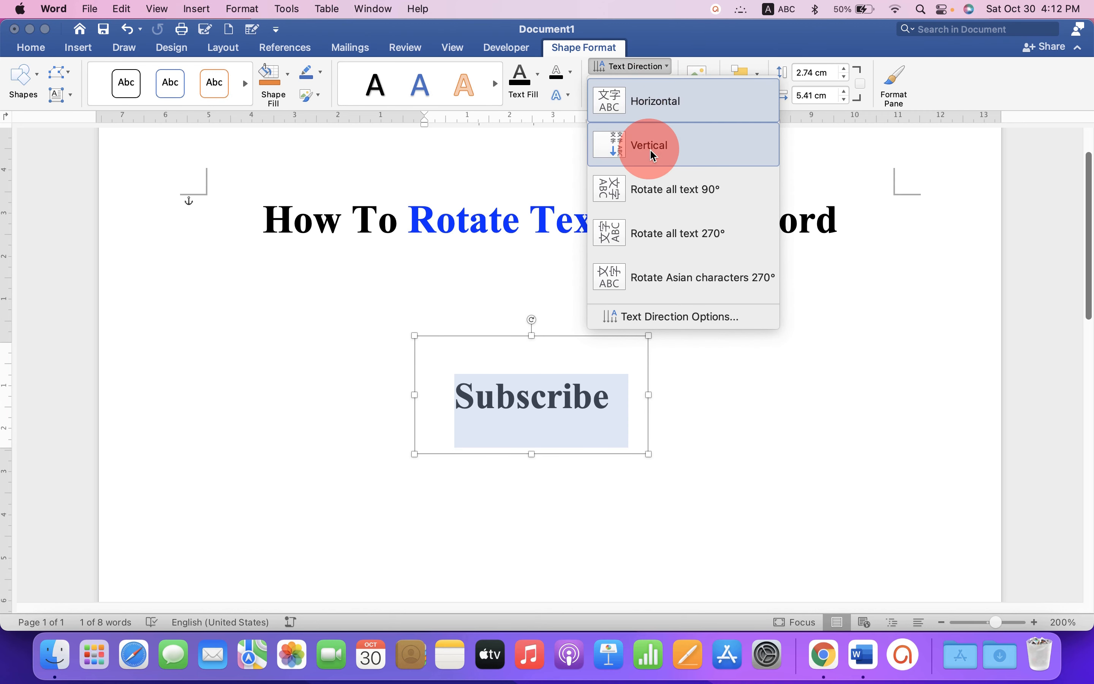
pyautogui.click(647, 145)
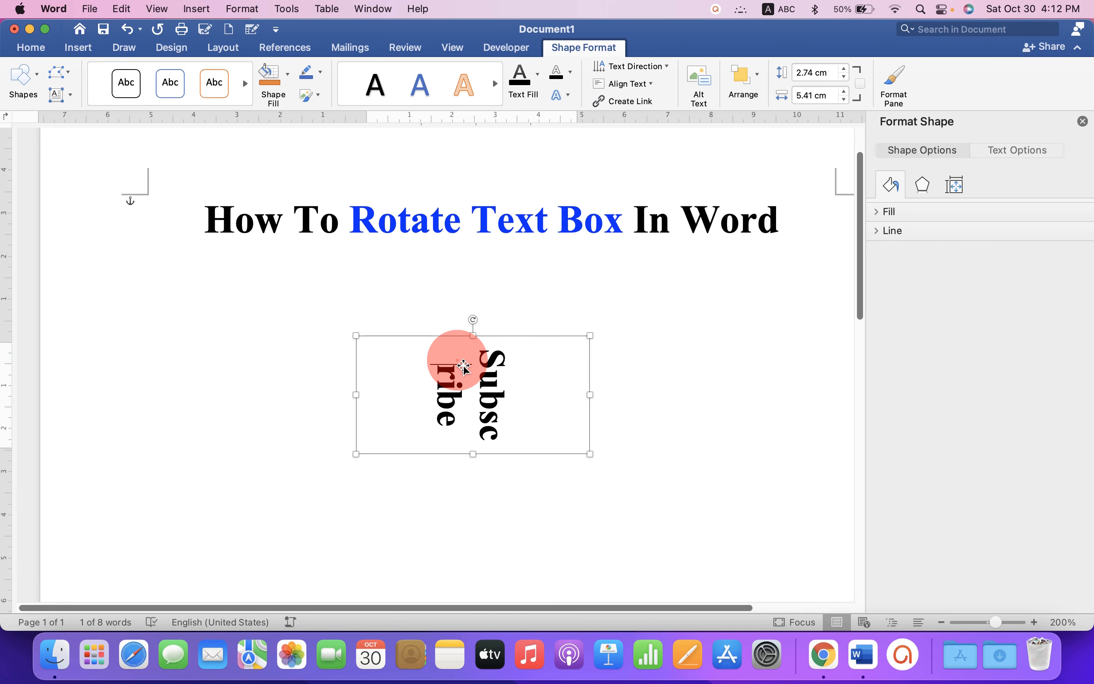
pyautogui.click(633, 65)
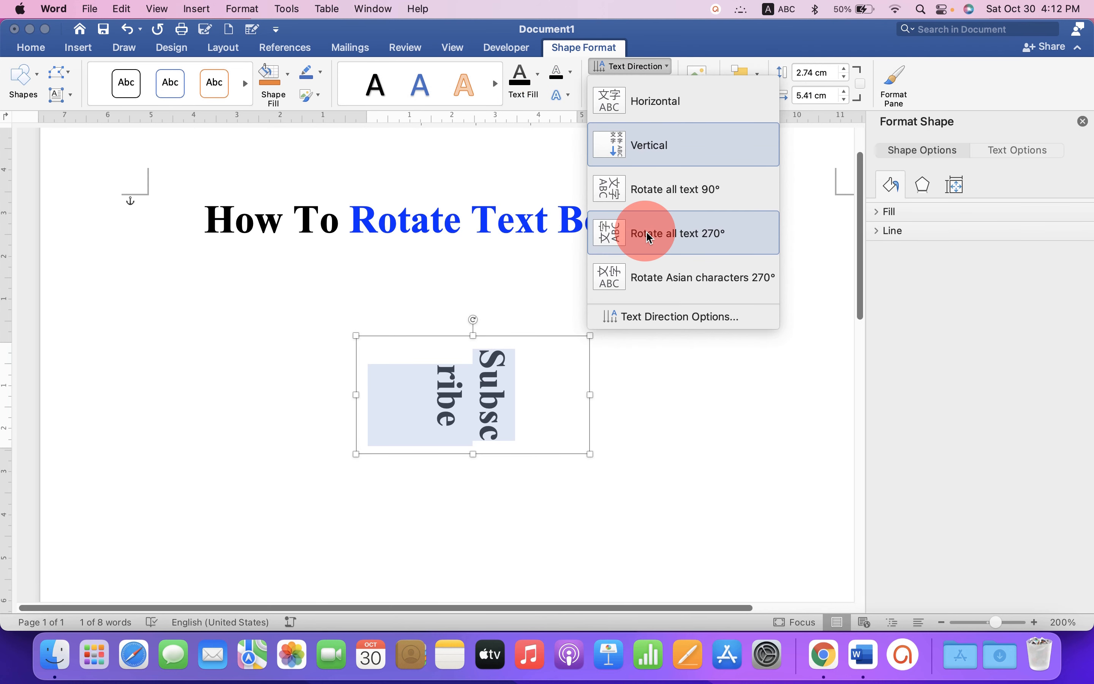
pyautogui.moveTo(718, 246)
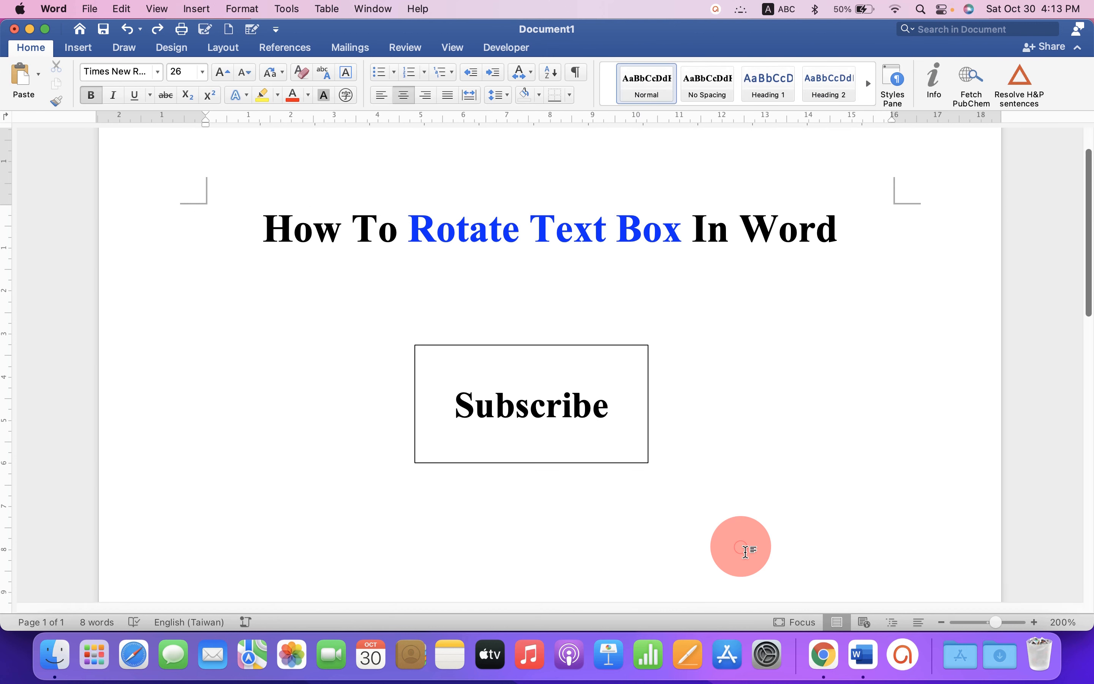
pyautogui.click(738, 229)
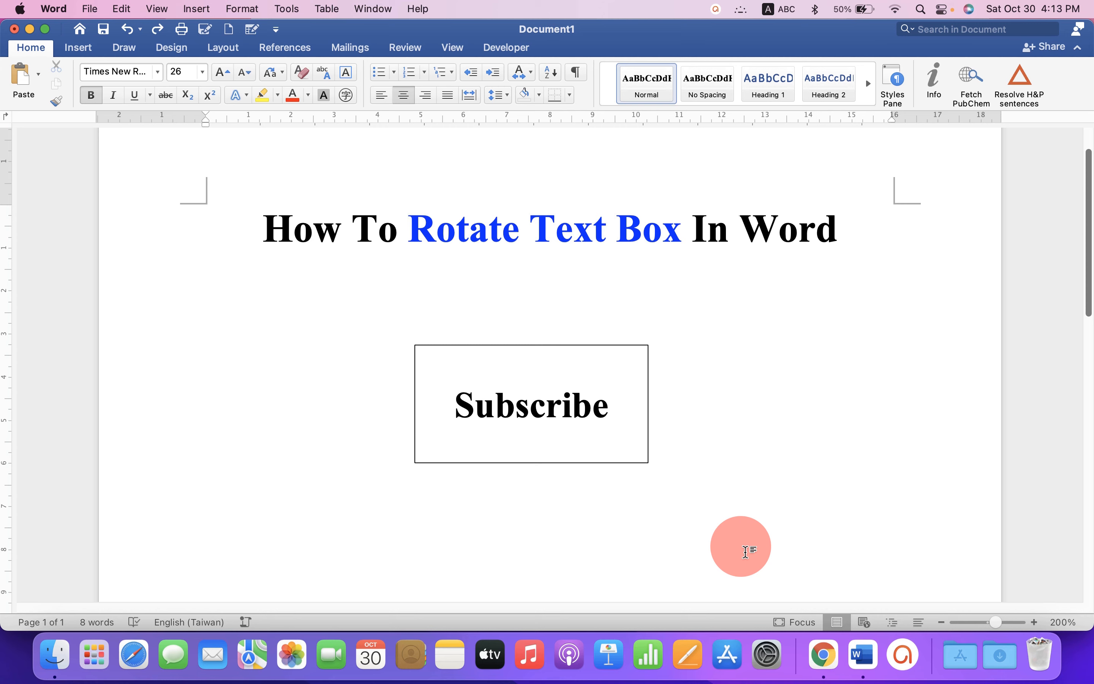
pyautogui.click(739, 228)
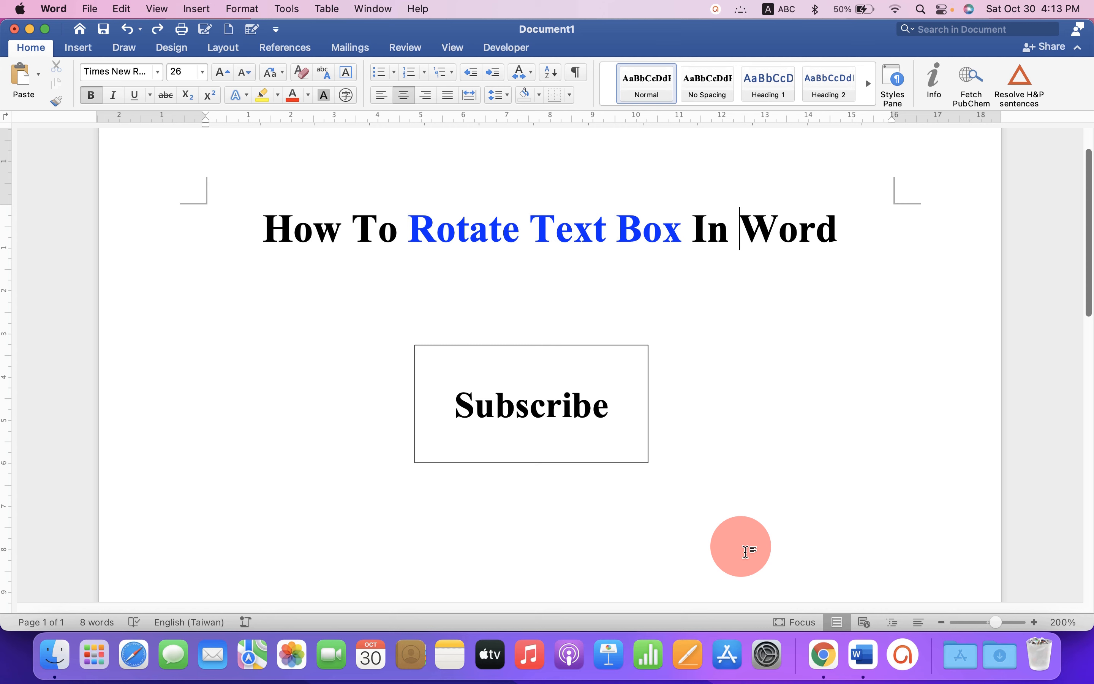